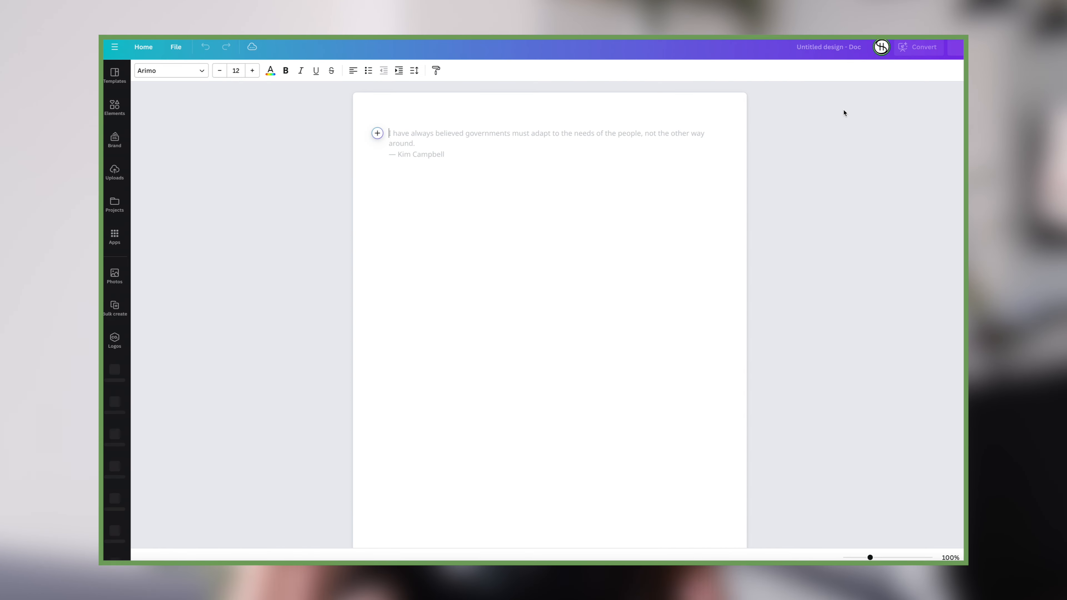
Generate Magic Write output for the prompt 'Give me 15 quotes about why coffee is amazing'
left_click(376, 133)
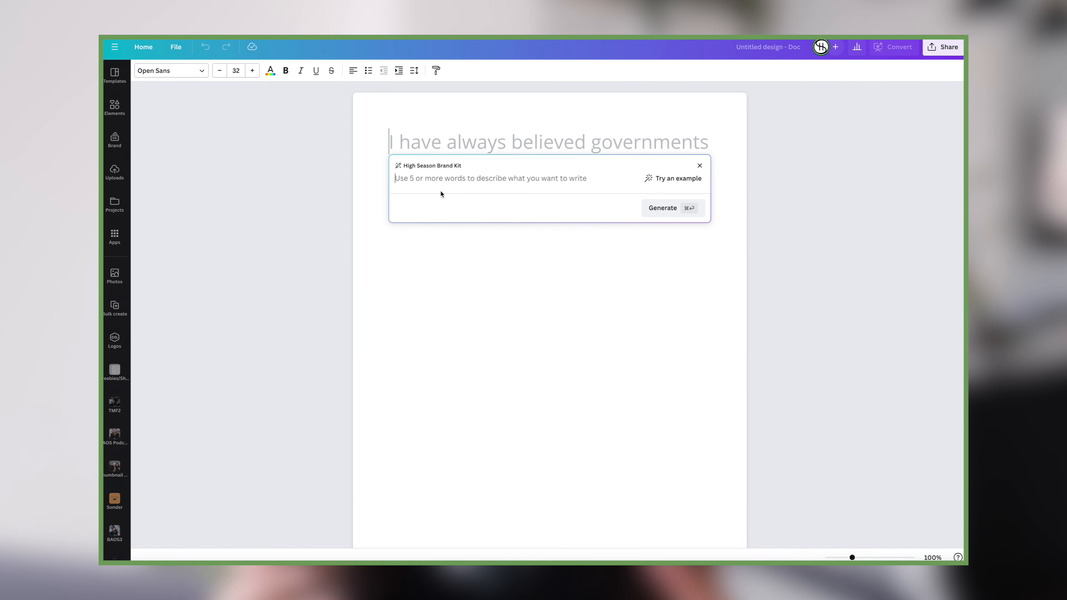
type("Give me 15 q")
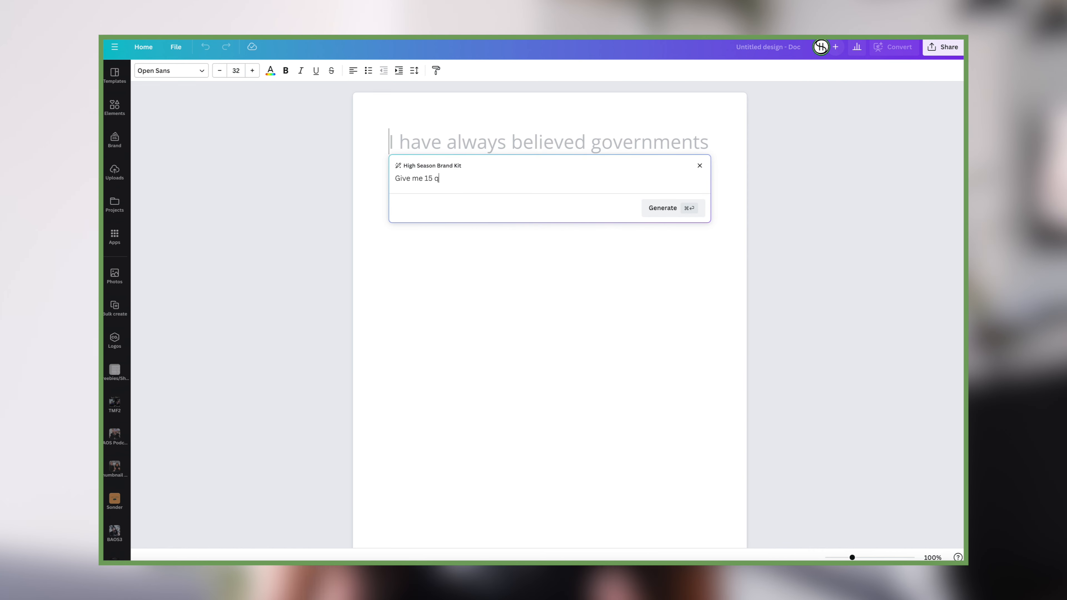
type("uotes about why coffee is amazing")
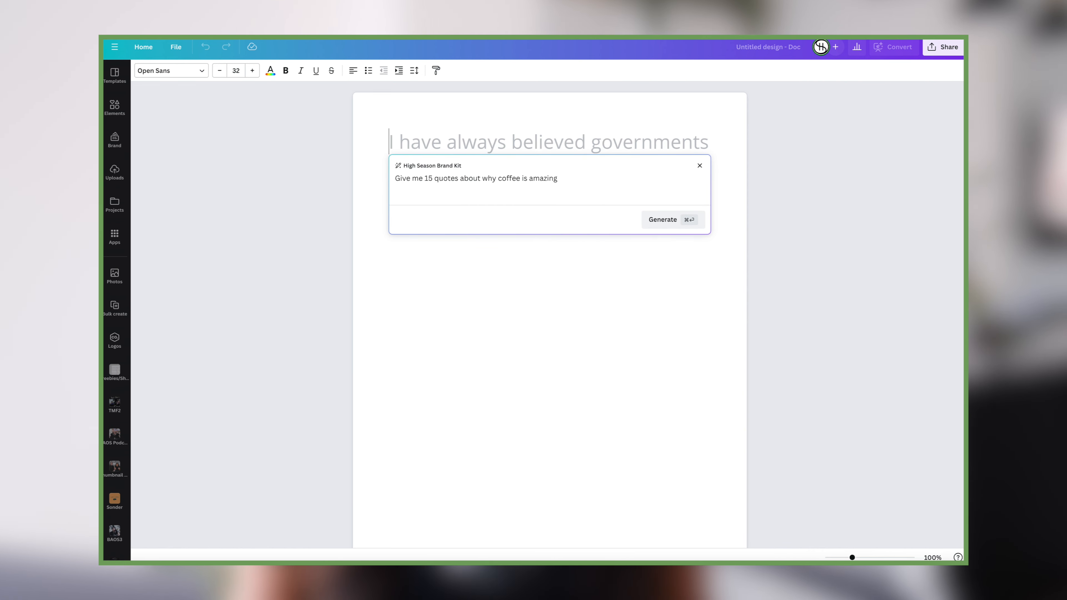
left_click(661, 218)
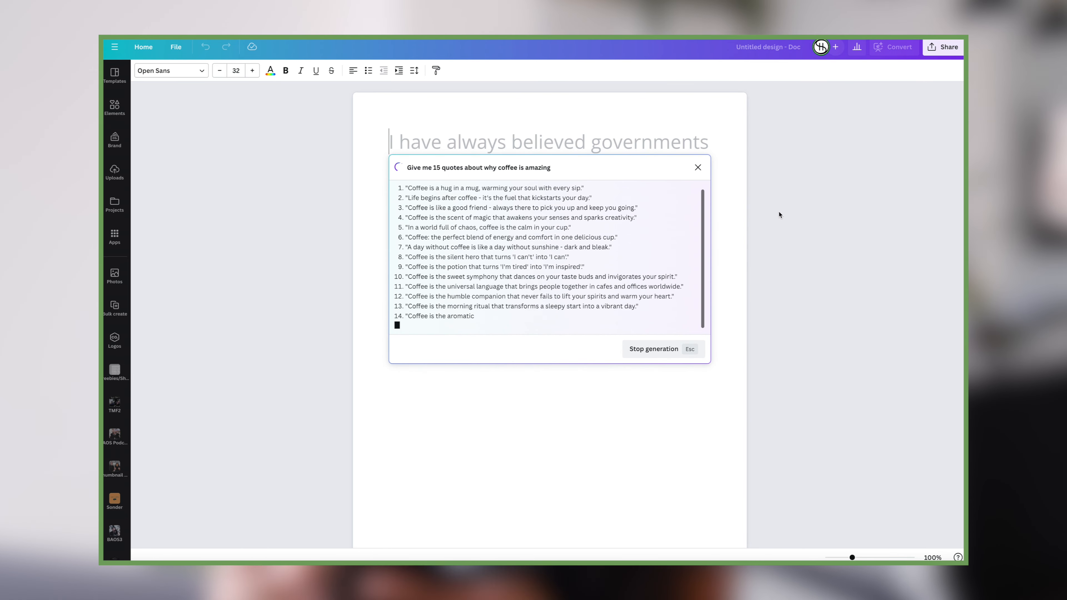